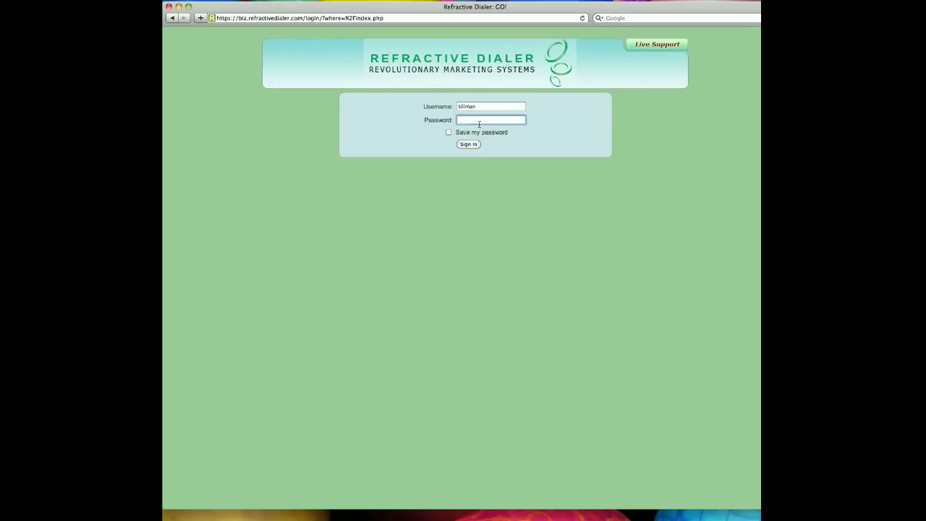
- Enter the account password and sign in to reach the main dashboard
click(469, 144)
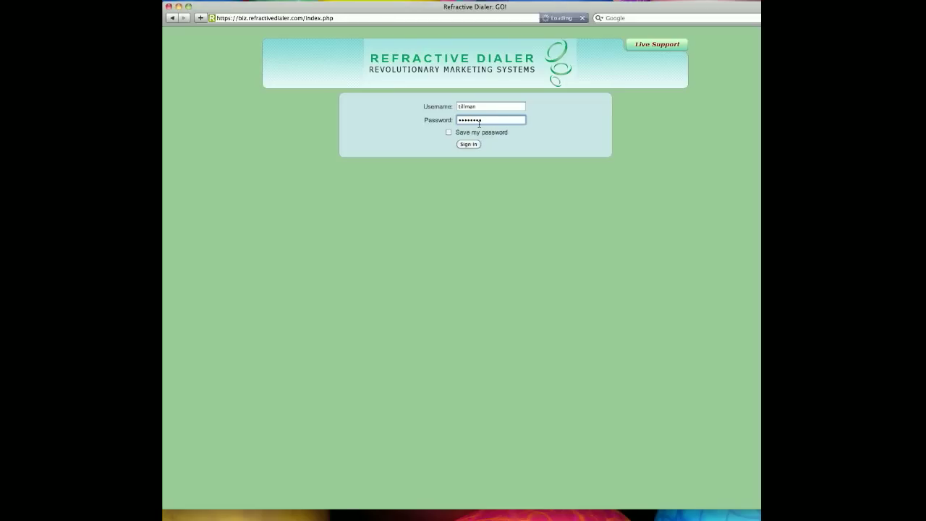
click(468, 144)
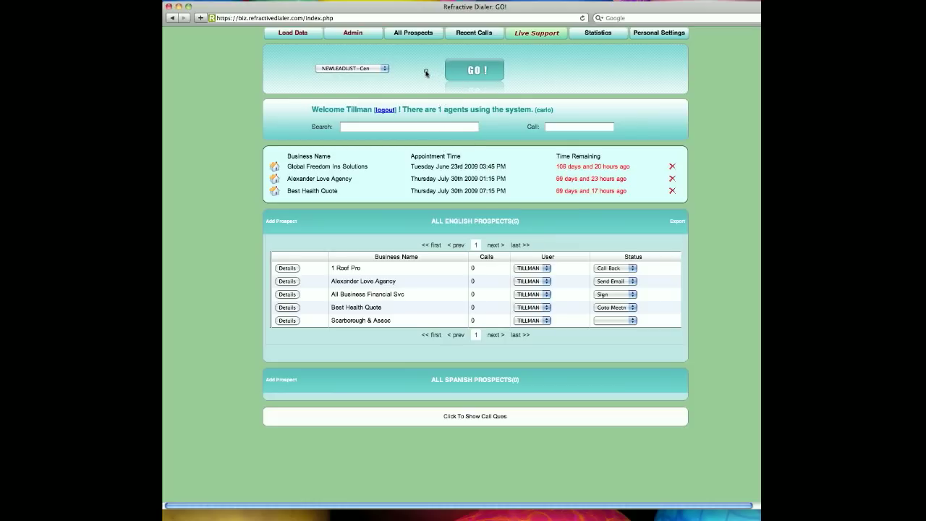
mouse_move(438, 76)
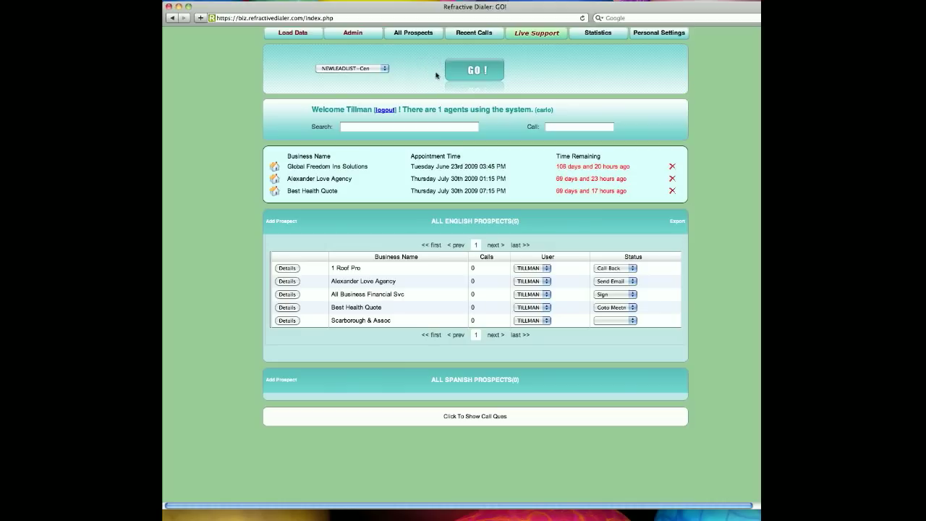
click(354, 68)
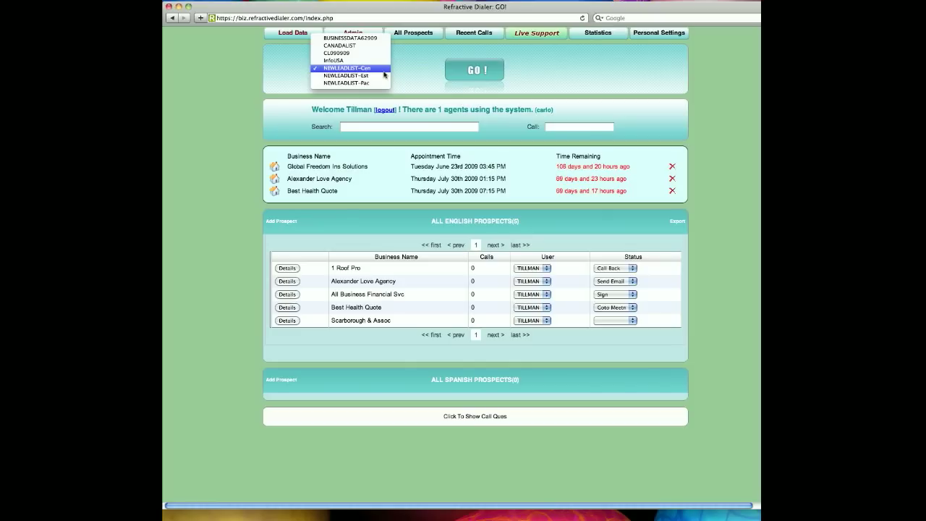
click(348, 68)
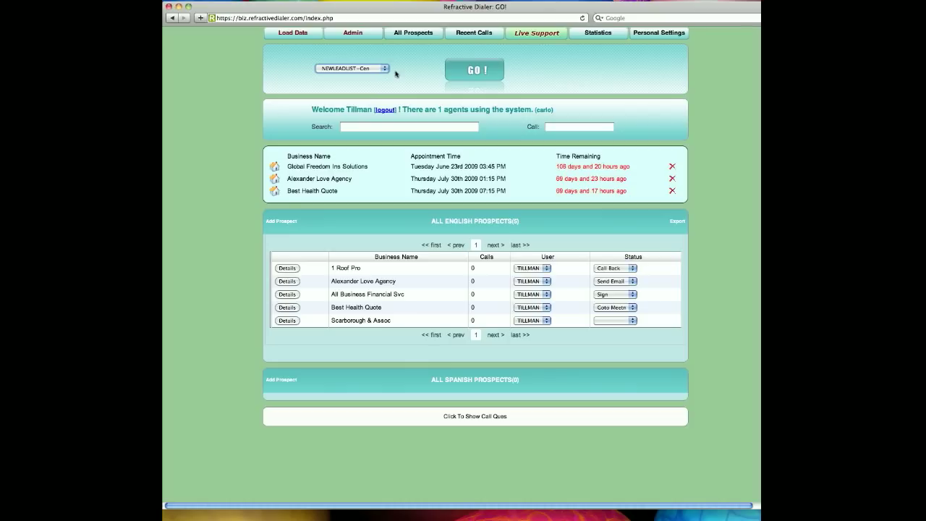
mouse_move(387, 96)
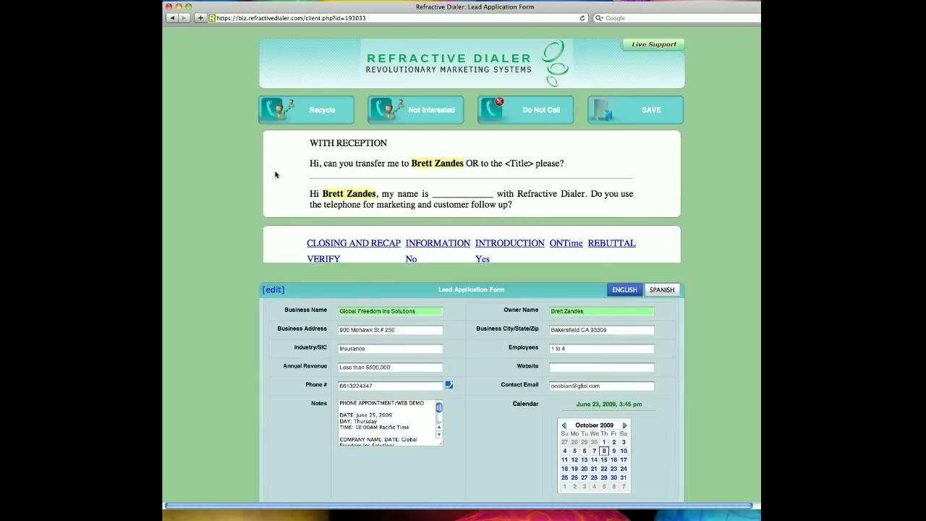
mouse_move(408, 273)
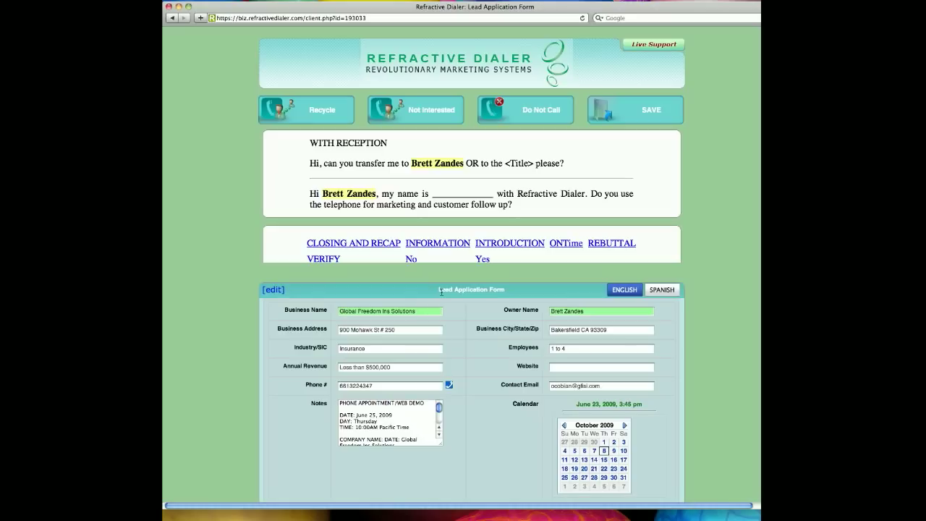
click(509, 243)
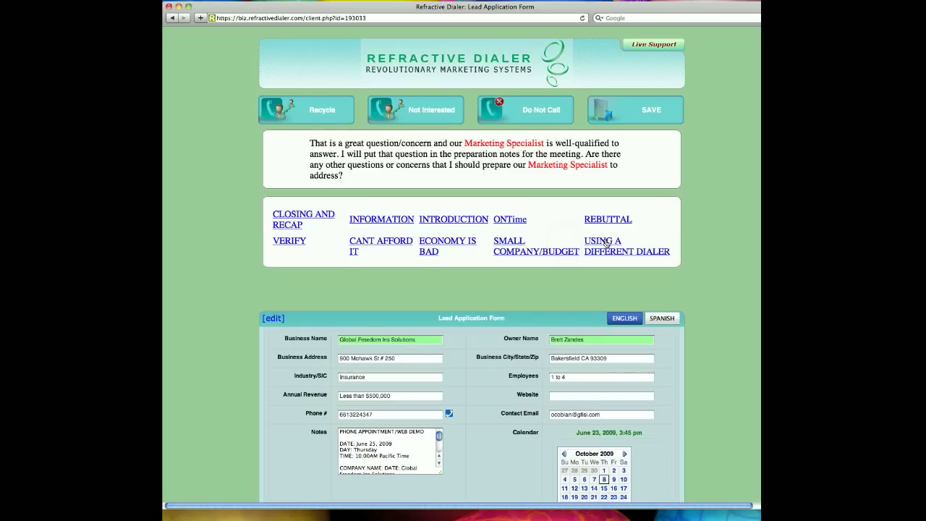
mouse_move(547, 265)
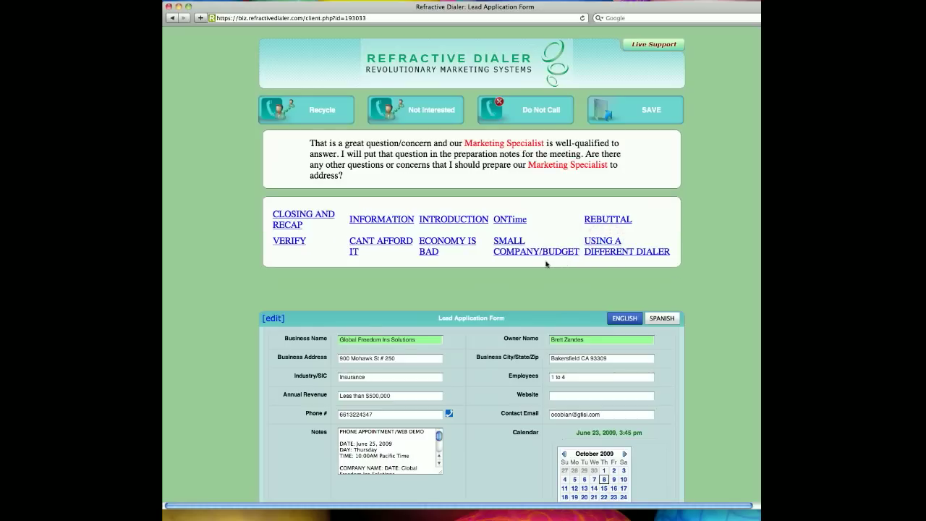
- Bring up the Small Company/Budget rebuttal in the call script panel
click(413, 110)
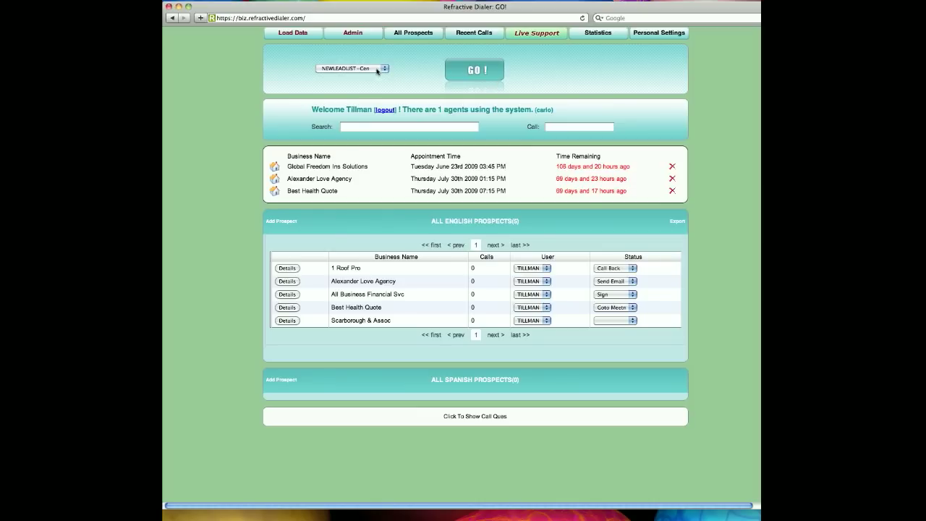
click(475, 70)
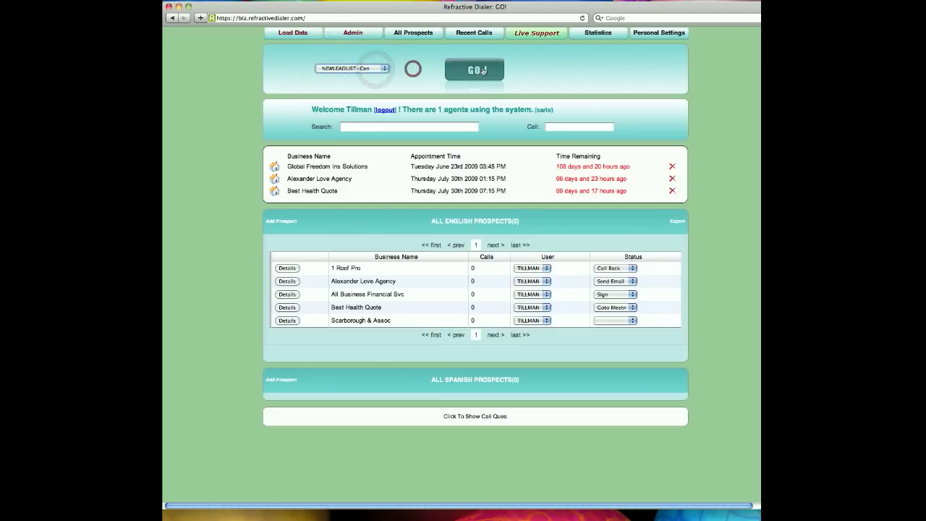
click(474, 70)
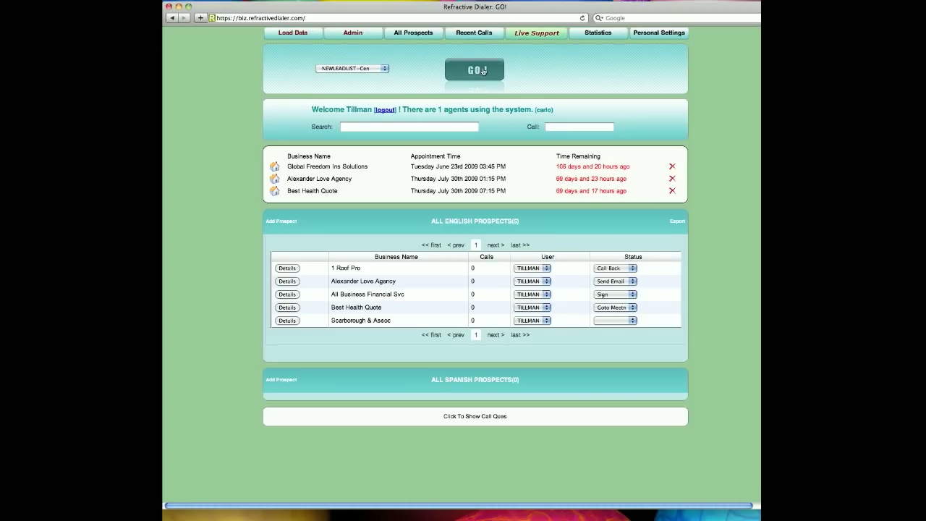
click(475, 70)
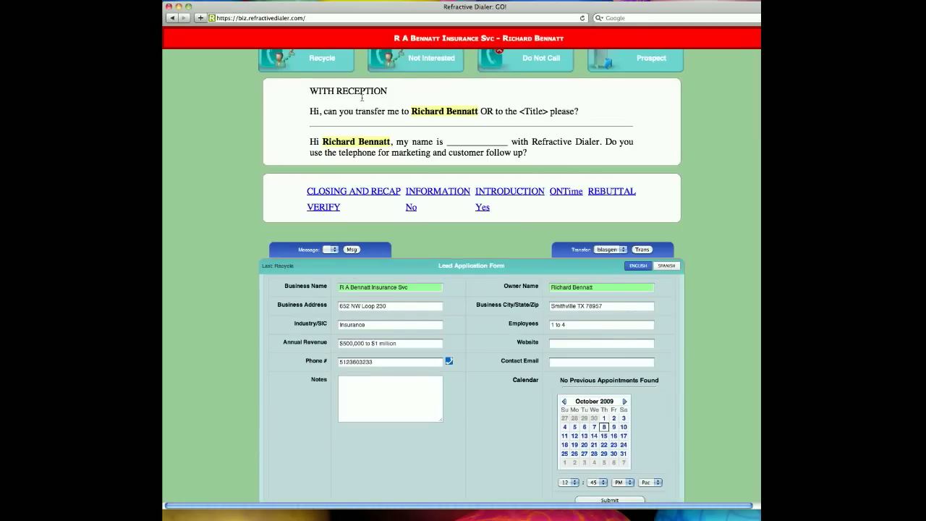
click(322, 57)
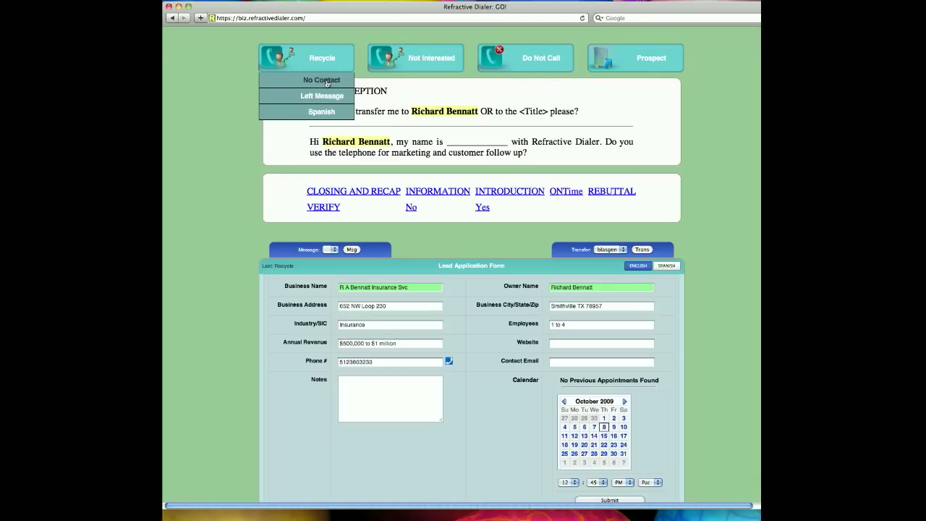
click(321, 79)
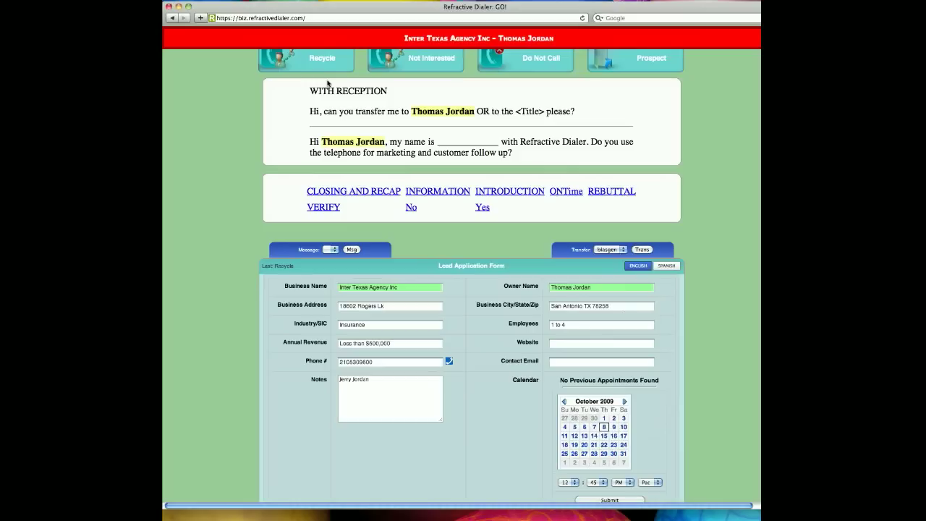
click(321, 58)
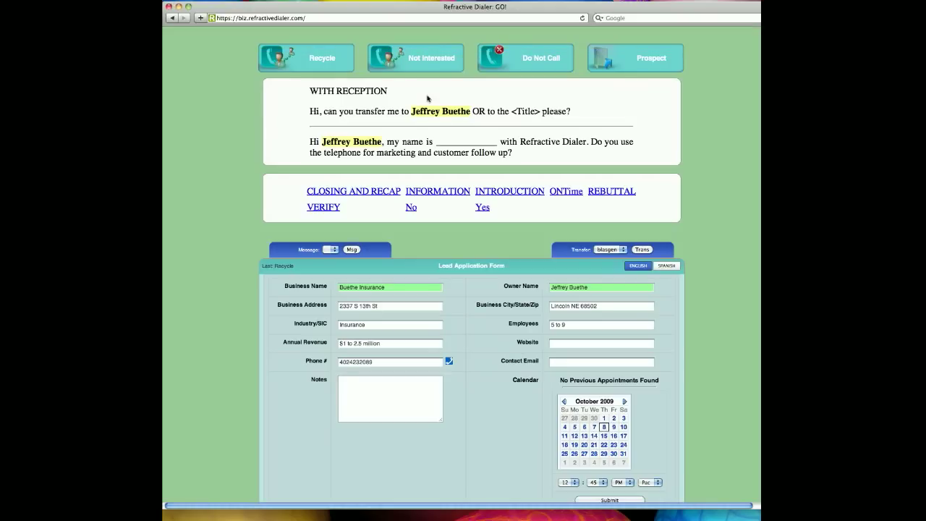
mouse_move(584, 55)
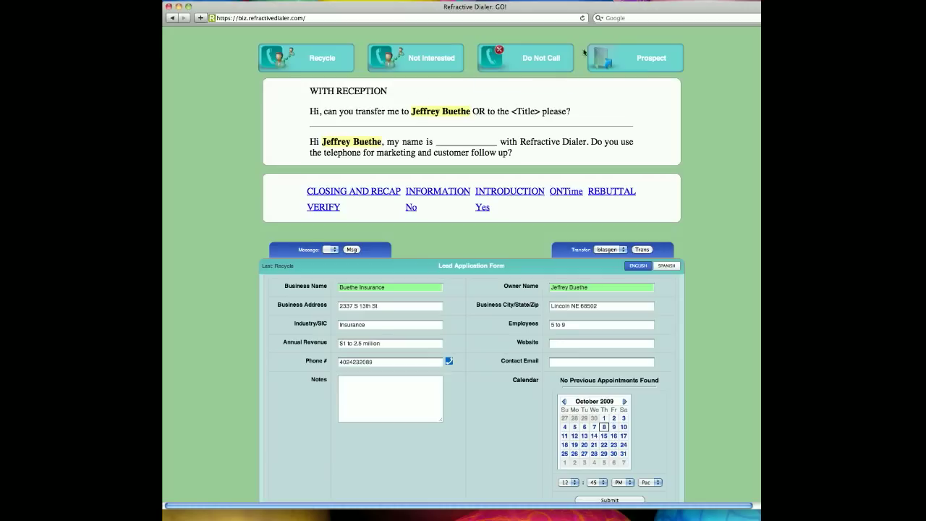
mouse_move(585, 17)
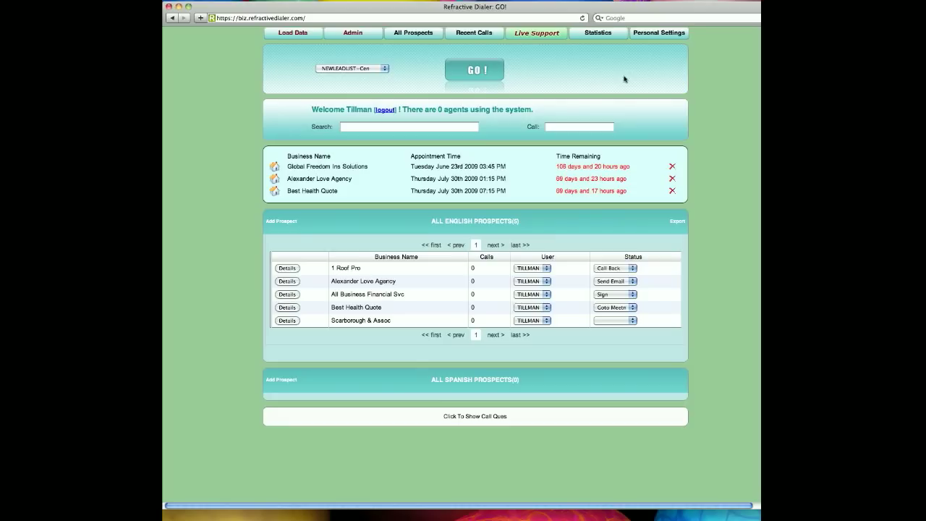
mouse_move(619, 74)
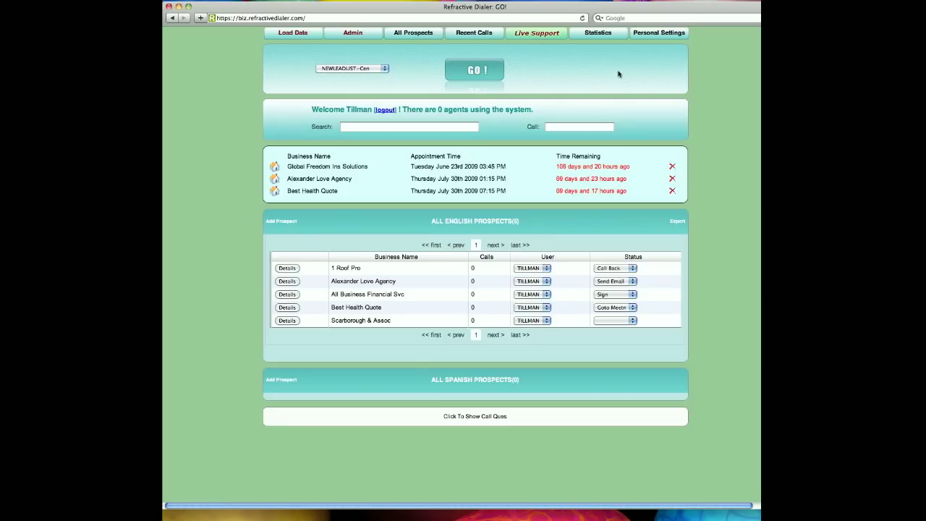